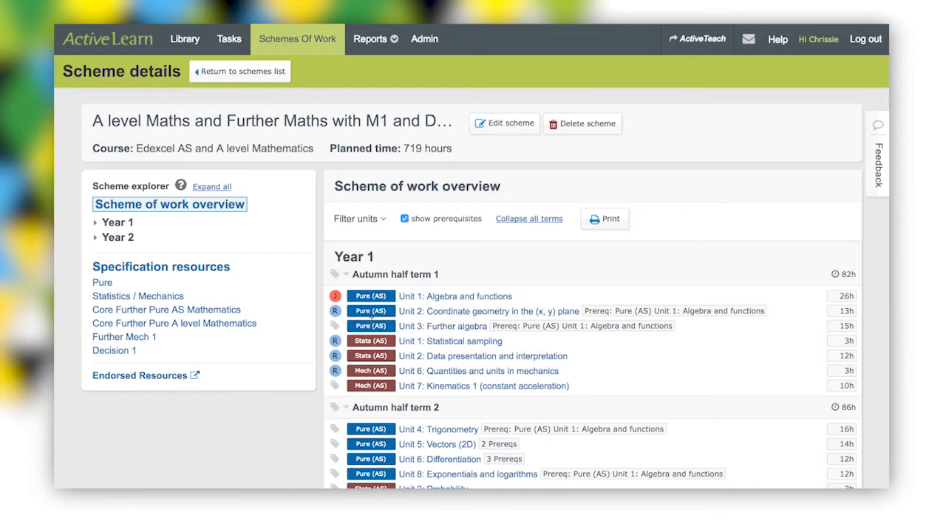
- Tag Unit 3: Further algebra with teacher 'Jones' (red J tag)
left_click(336, 310)
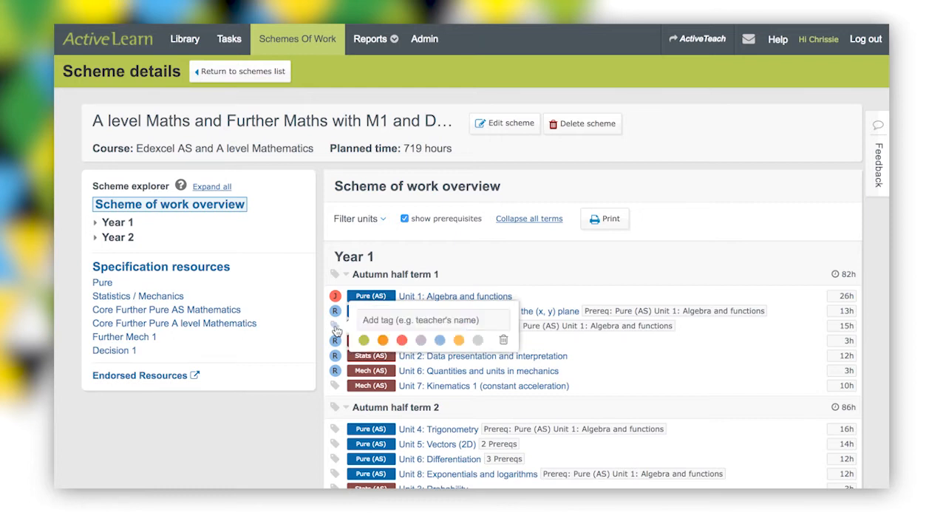
left_click(433, 320)
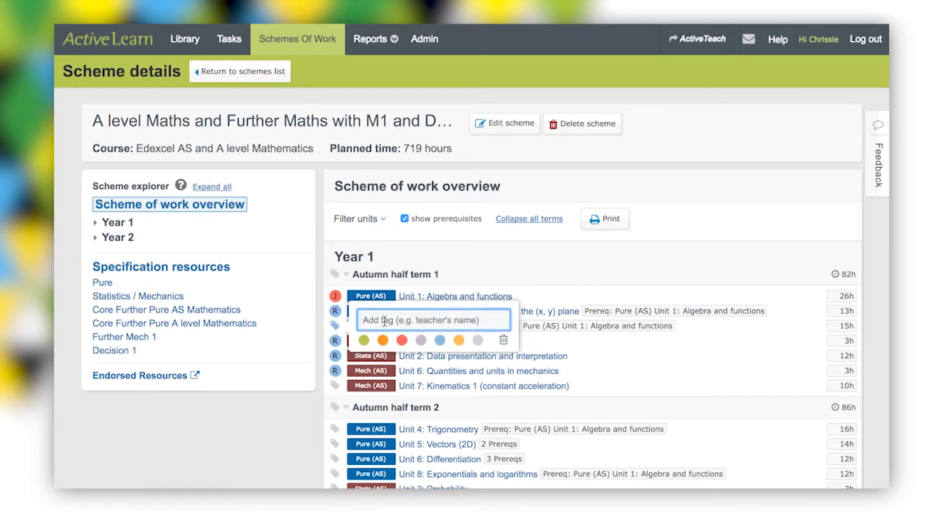
type("Jones")
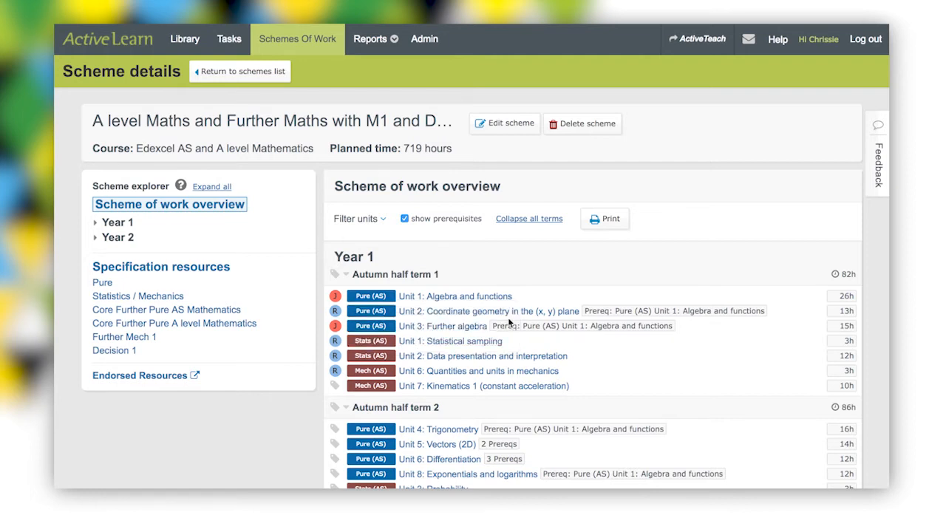
mouse_move(335, 356)
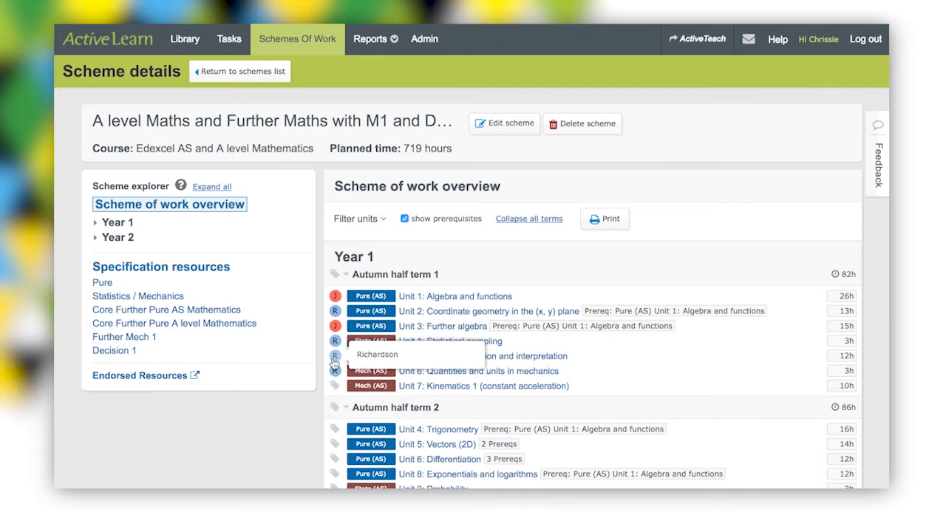
mouse_move(619, 377)
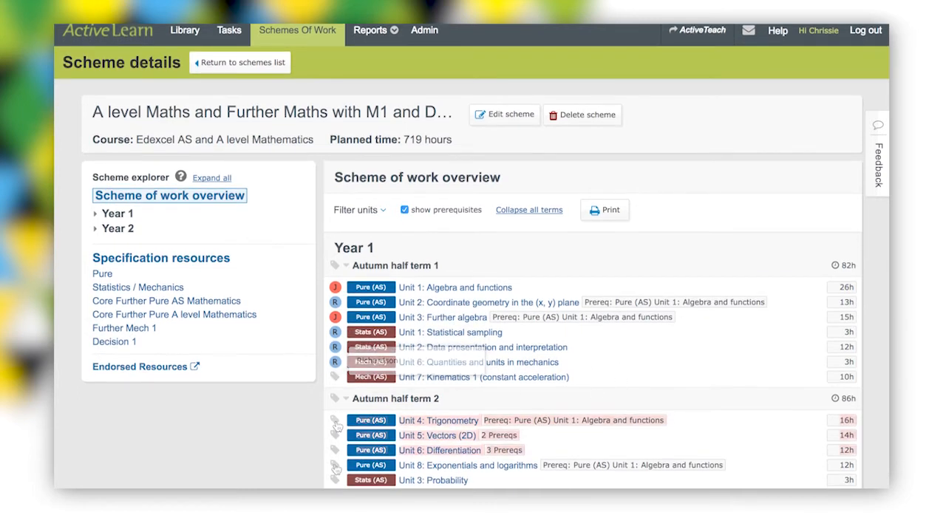
- Tag the Autumn half term 2 units with teacher 'Richar…' (blue R tag)
left_click(335, 419)
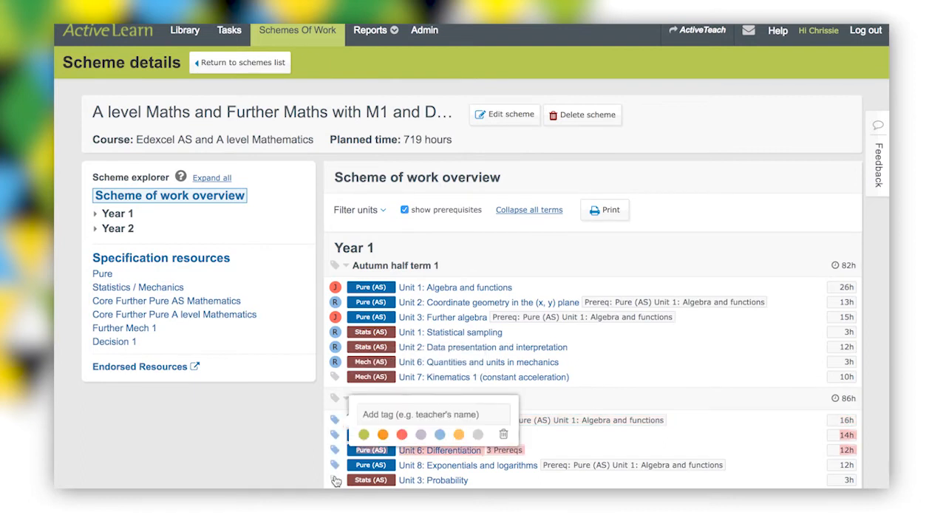
left_click(433, 415)
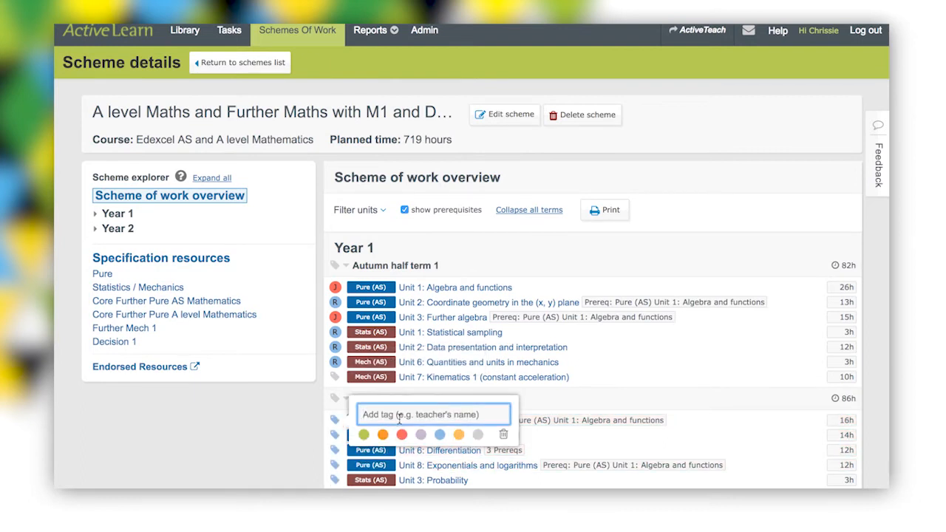
type("Richar")
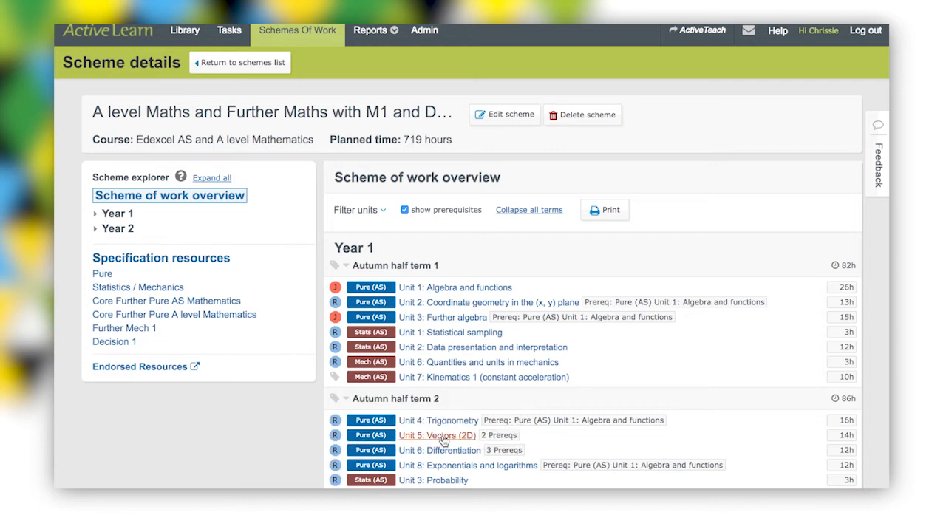
mouse_move(695, 397)
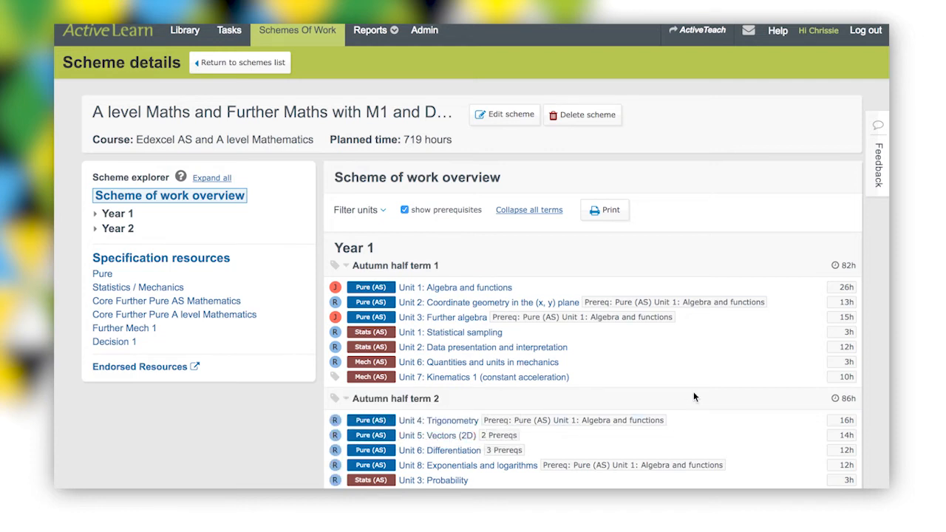
scroll("down", 3)
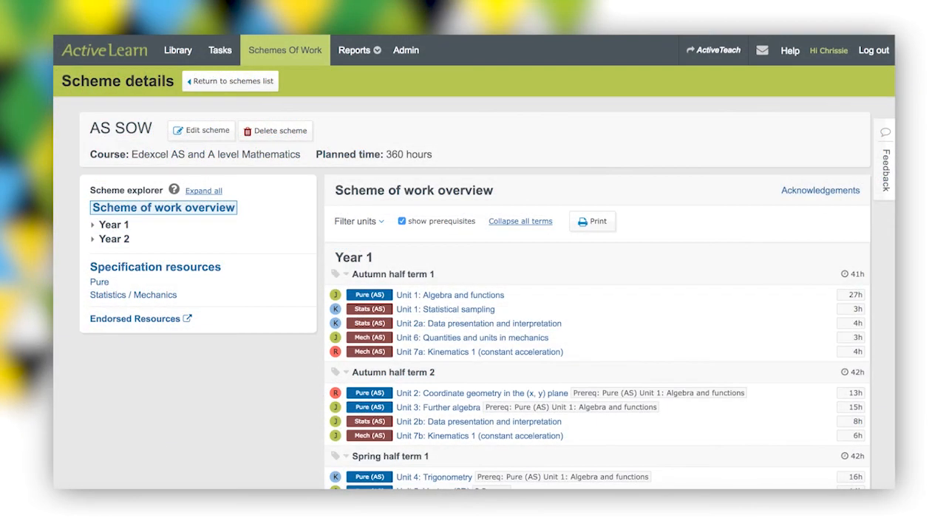
mouse_move(749, 214)
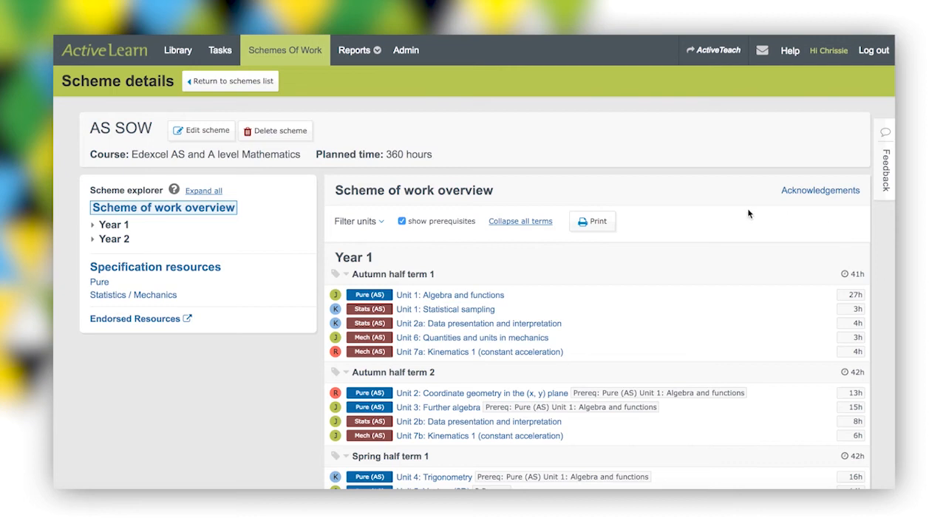
- In Filter units, untick All and tick a single teacher
left_click(358, 222)
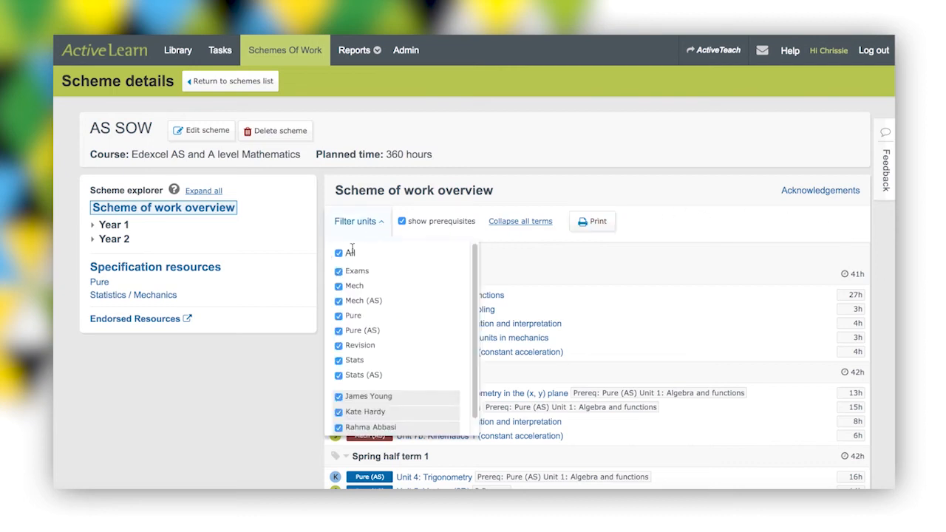
left_click(339, 253)
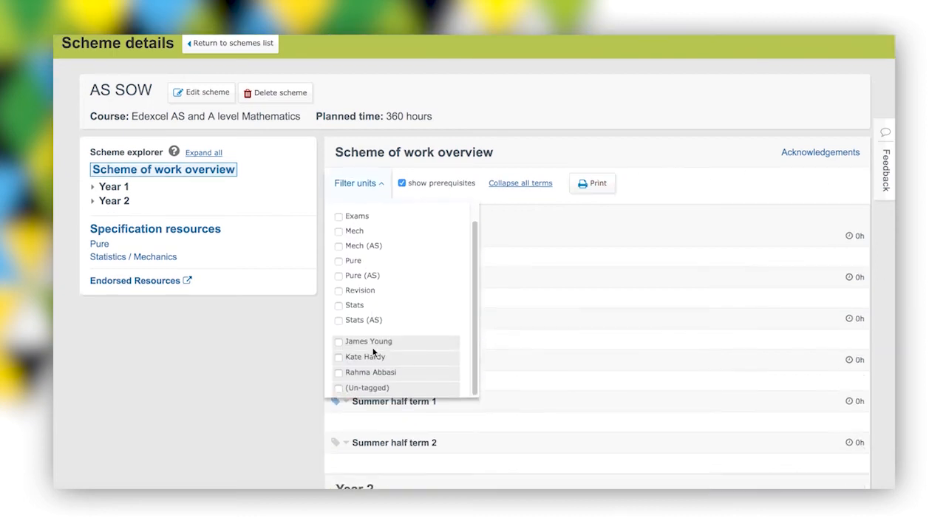
left_click(339, 342)
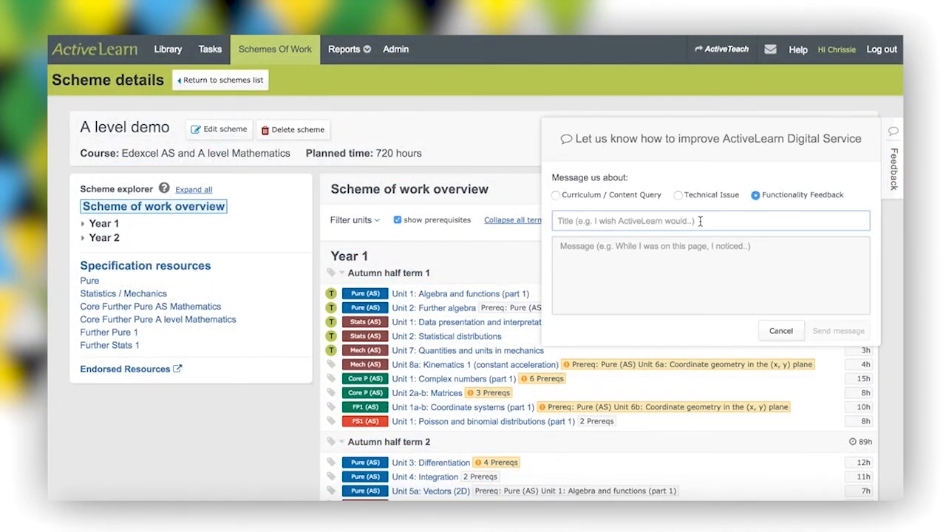
- Type the feedback title 'I would like to be able to split units on'
type("I would like to be ab")
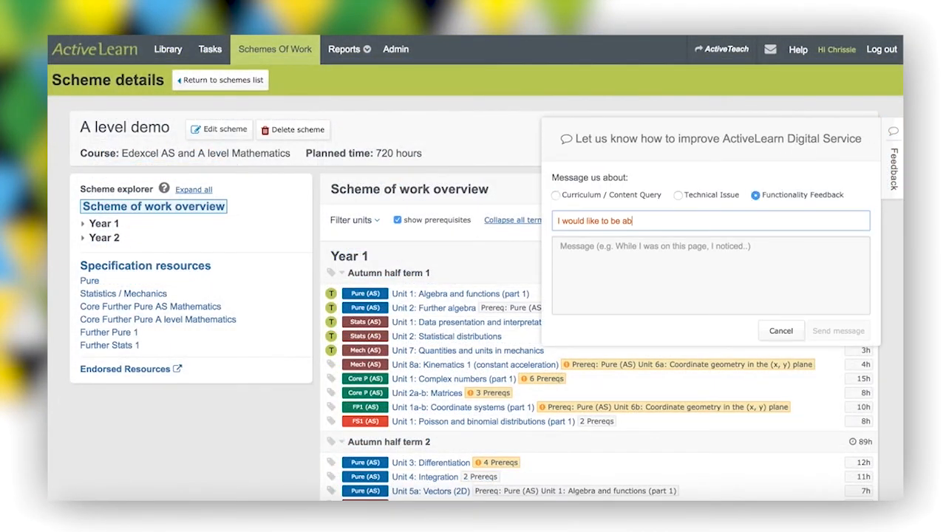
type("le to split units on")
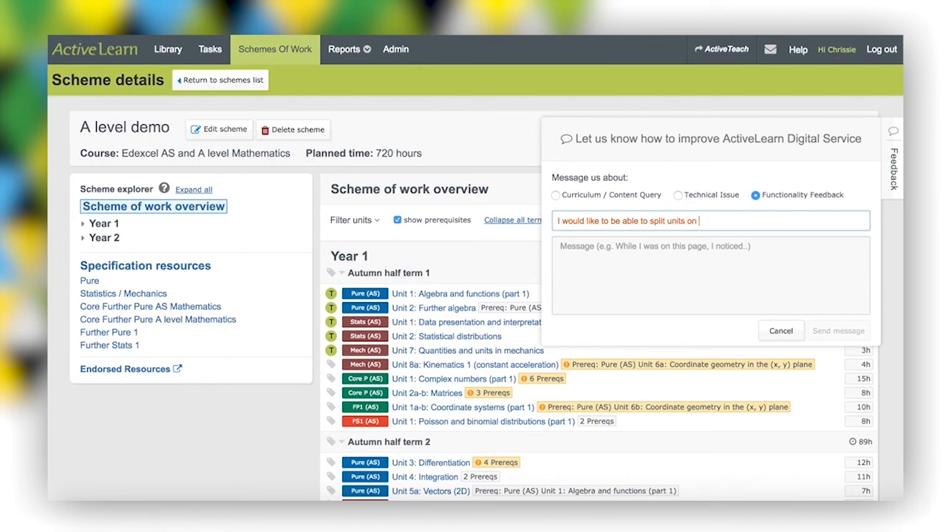